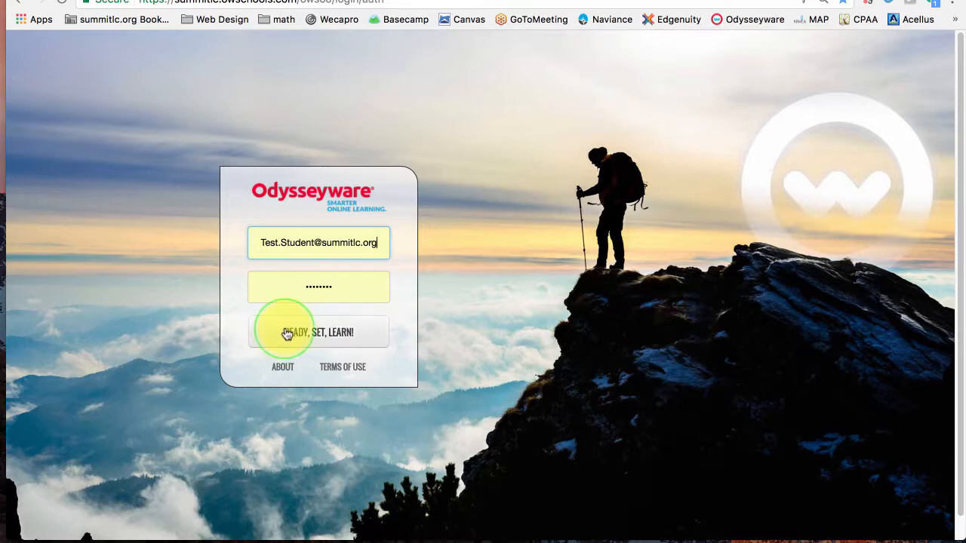
# Step: Submit the student login to reach the assignments list grouped by course
pyautogui.click(317, 332)
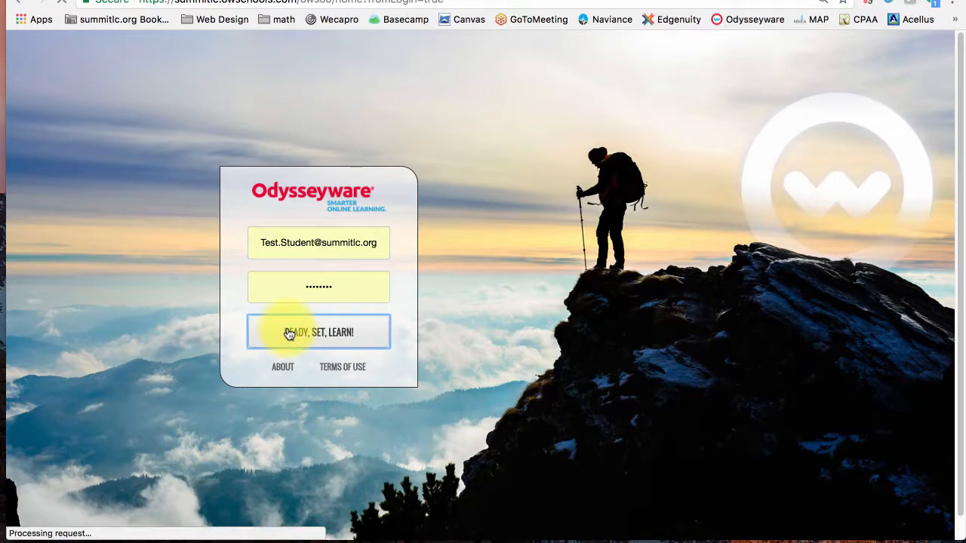
pyautogui.click(317, 332)
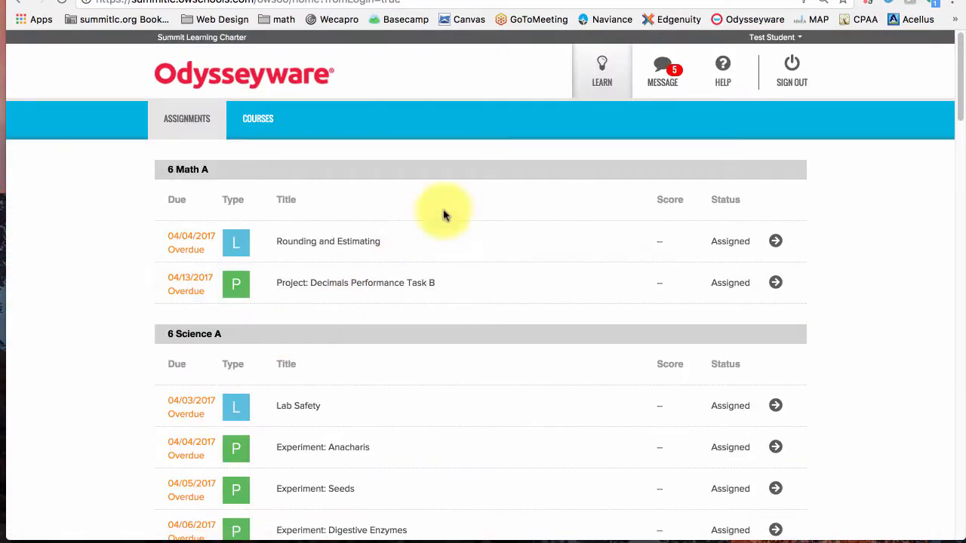
pyautogui.moveTo(603, 72)
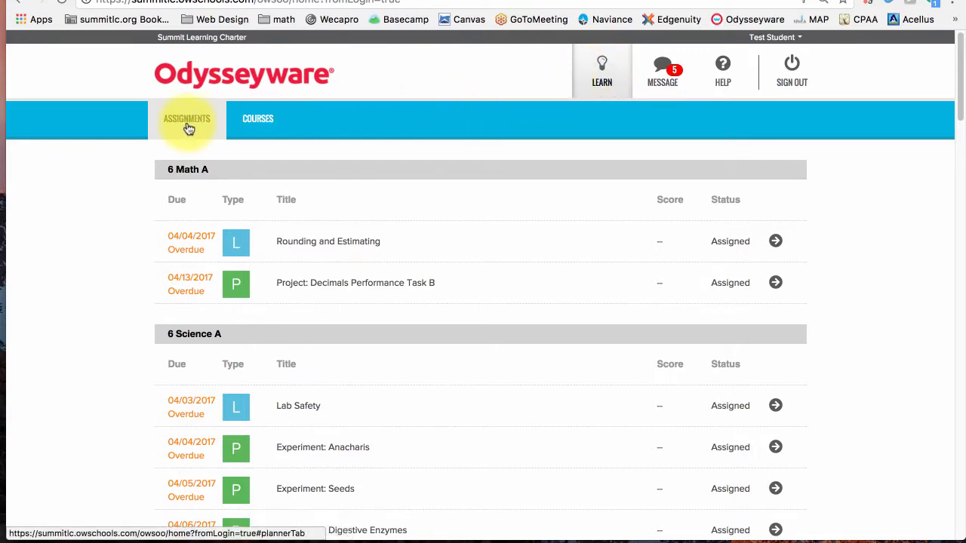
# Step: Switch to the enrolled courses list and open 6 Math A to its units and scores
pyautogui.click(256, 117)
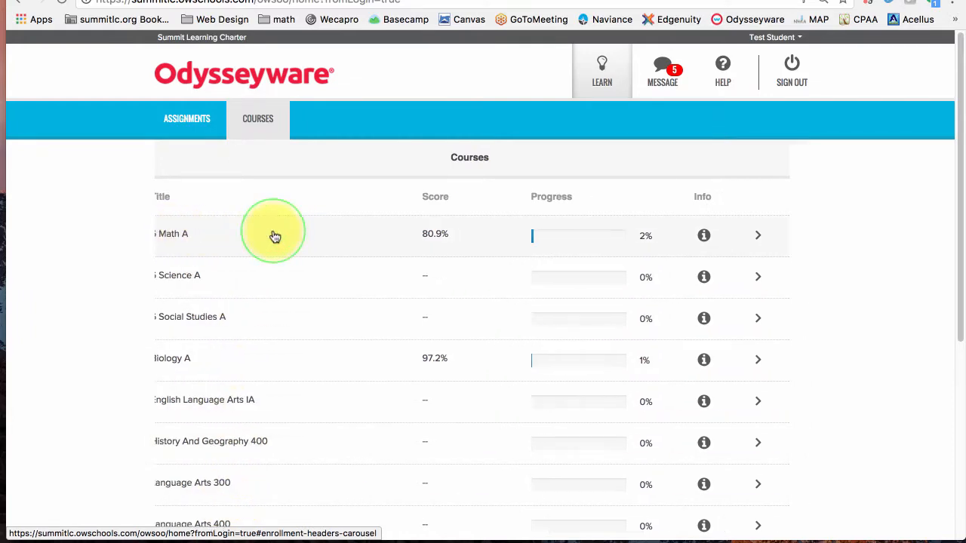
pyautogui.click(274, 236)
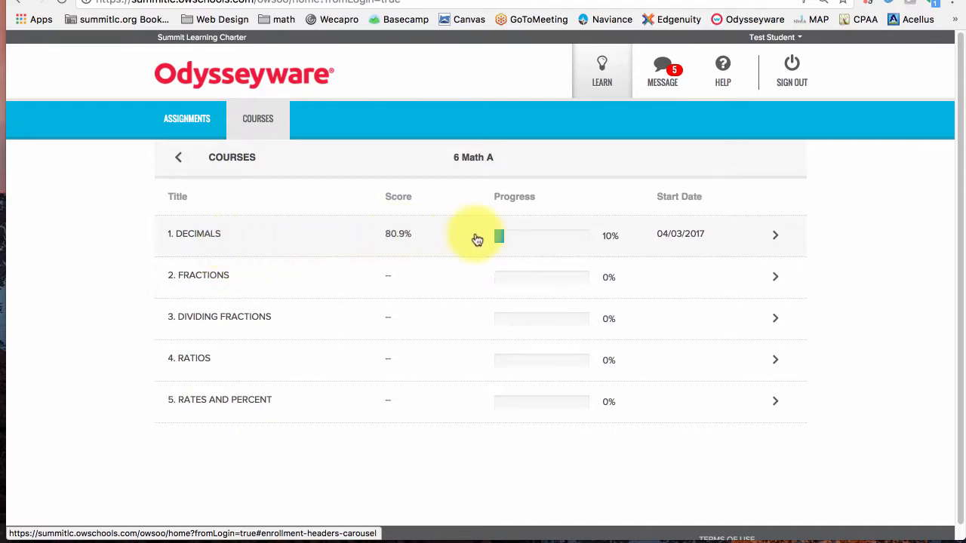
pyautogui.moveTo(546, 240)
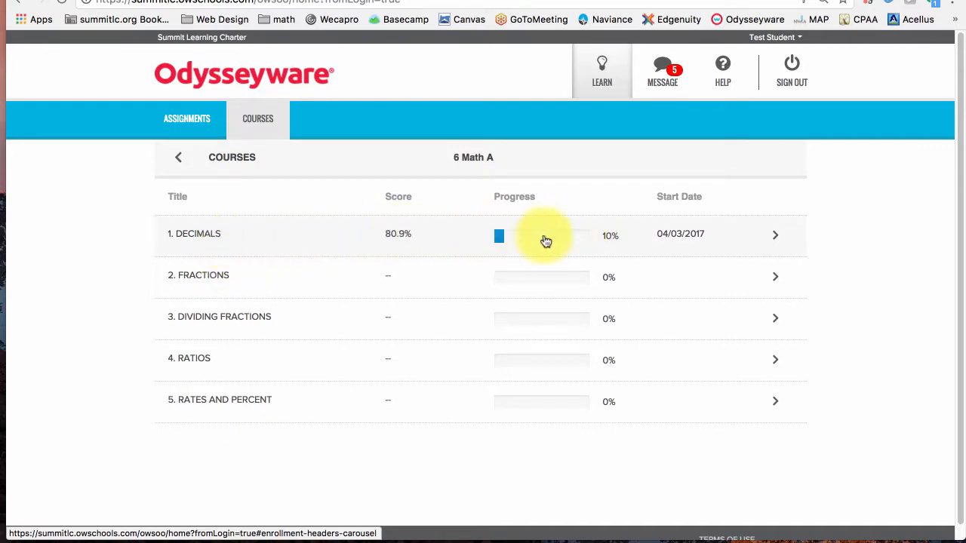
pyautogui.moveTo(405, 243)
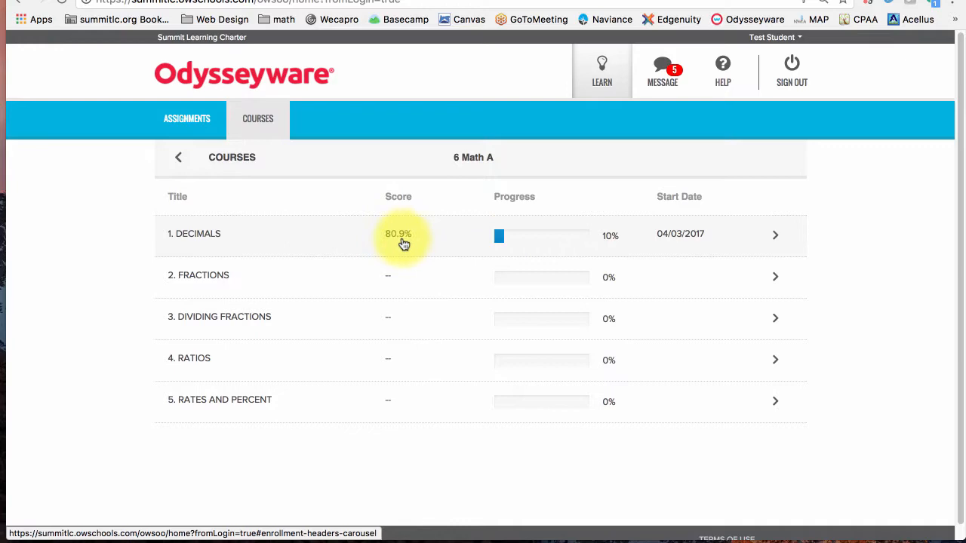
pyautogui.moveTo(393, 244)
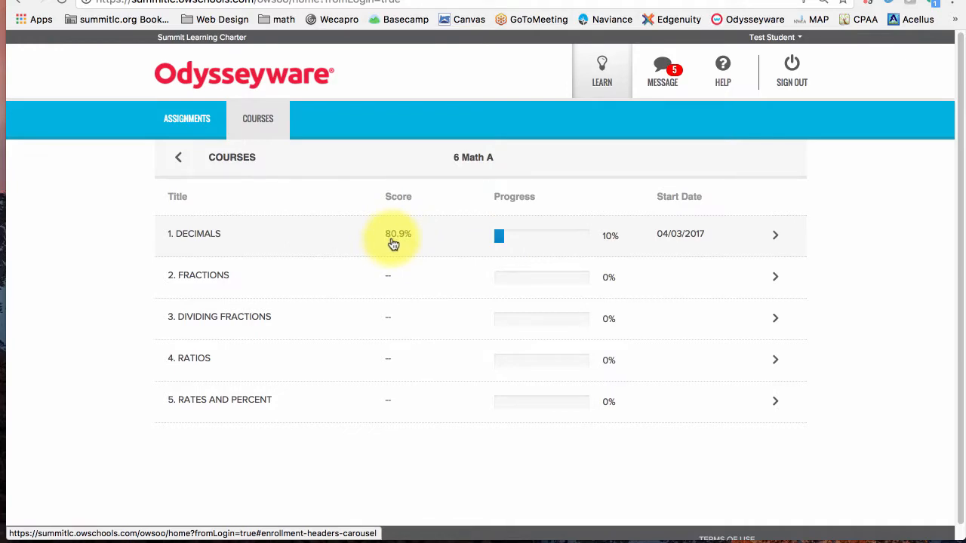
pyautogui.moveTo(366, 241)
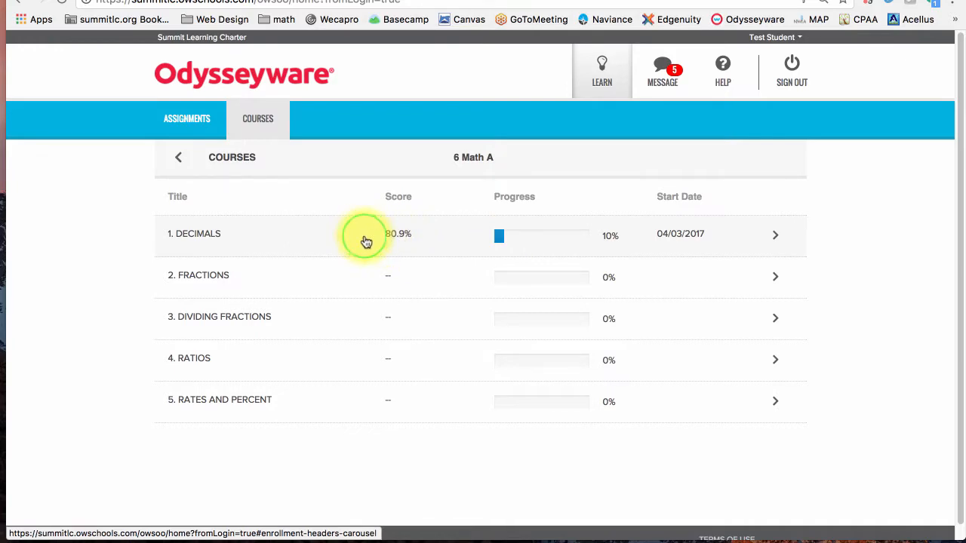
# Step: Open the Decimals unit to list its lessons with scores and statuses
pyautogui.click(365, 236)
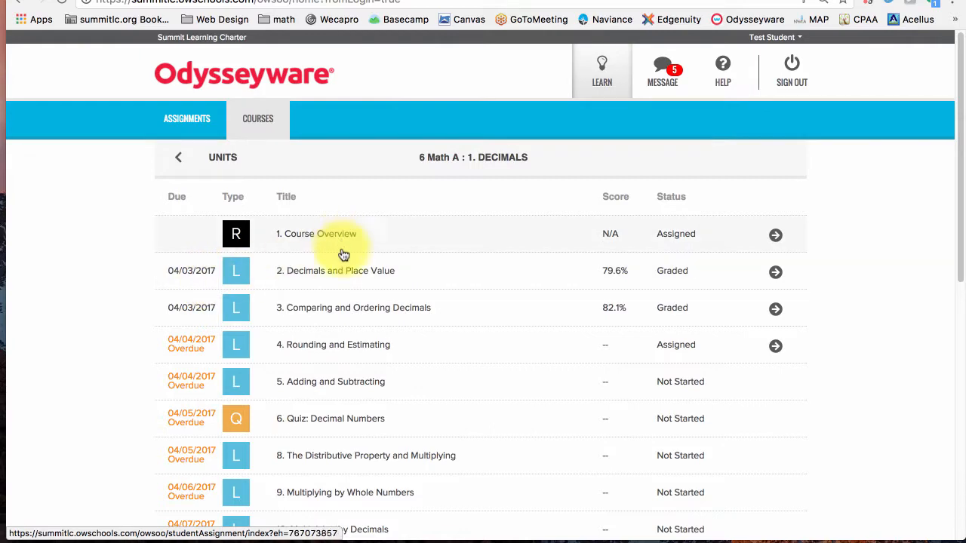
pyautogui.moveTo(586, 272)
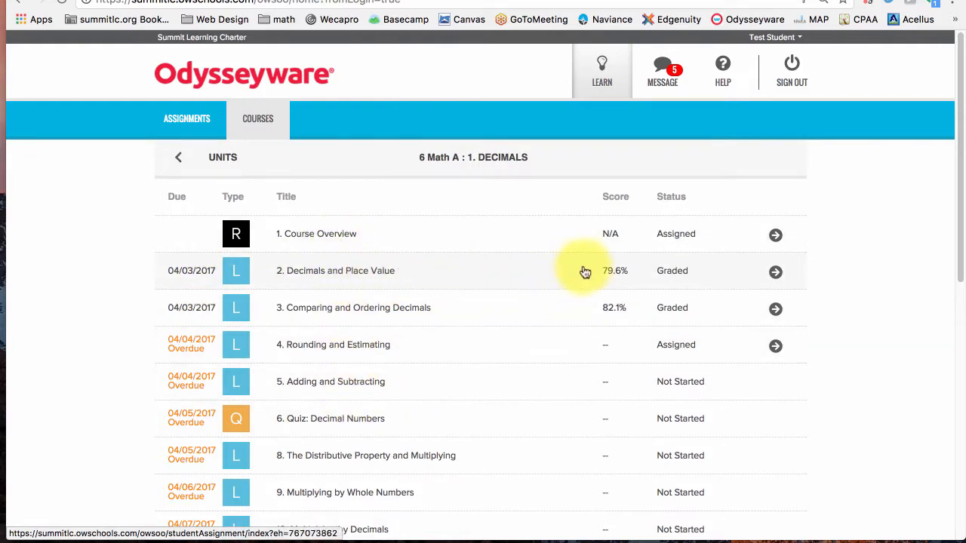
pyautogui.moveTo(590, 305)
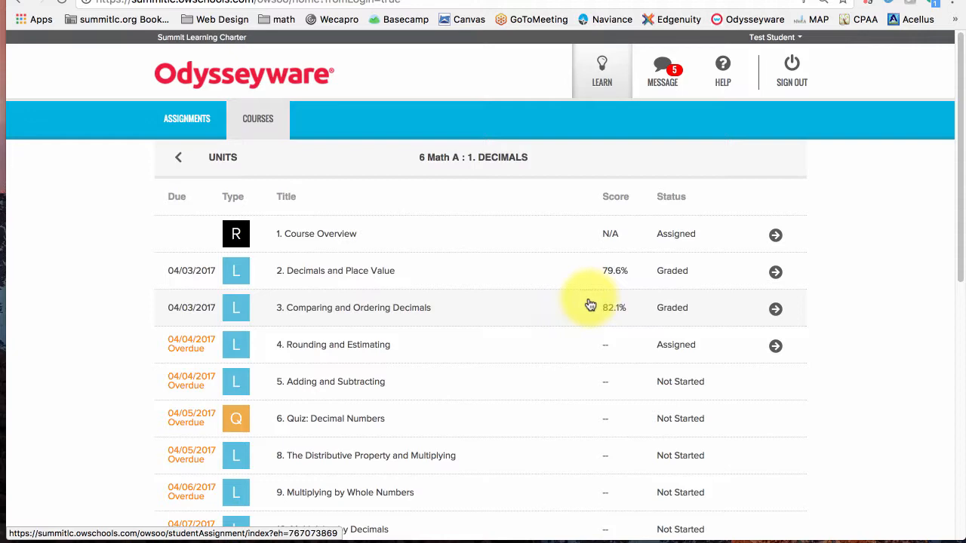
pyautogui.moveTo(435, 279)
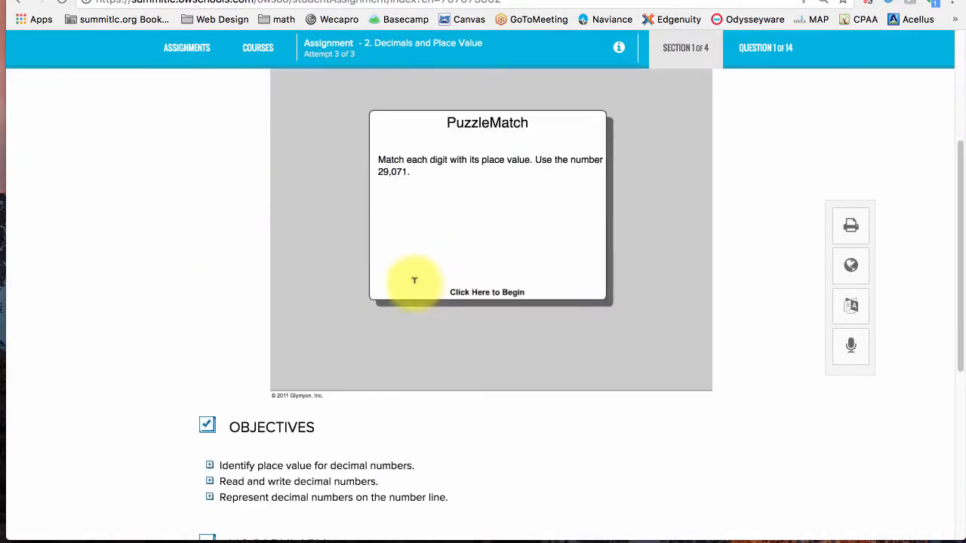
# Step: Jump to a later lesson section and show the graded question navigator at question 10 of 14
pyautogui.scroll(-3)
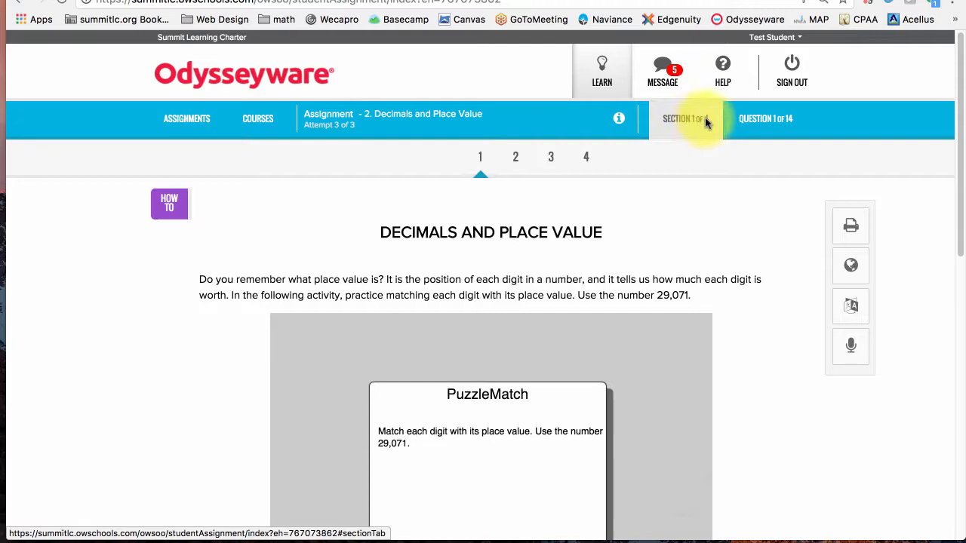
pyautogui.click(516, 157)
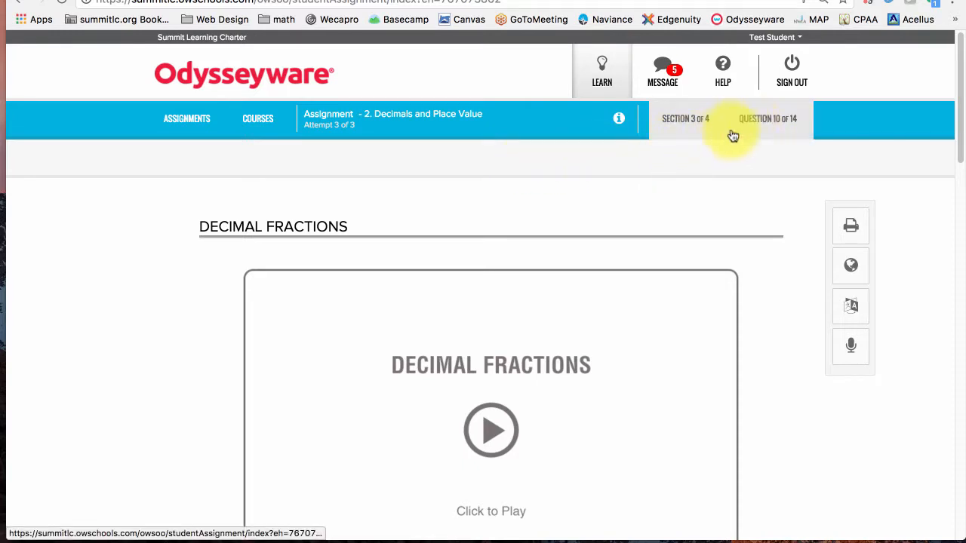
pyautogui.click(767, 117)
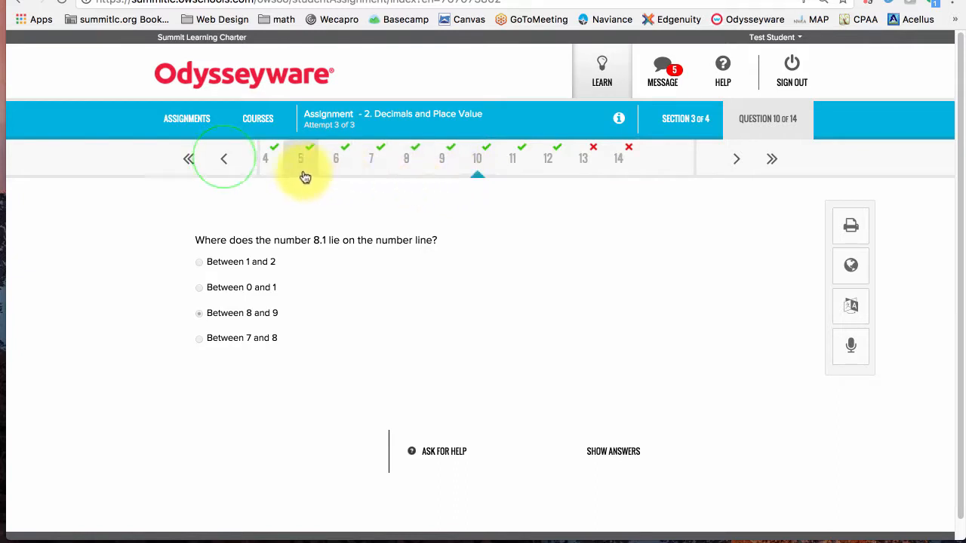
# Step: Step through the graded questions to question 14, the wrong decimal-fraction rewrite
pyautogui.click(223, 158)
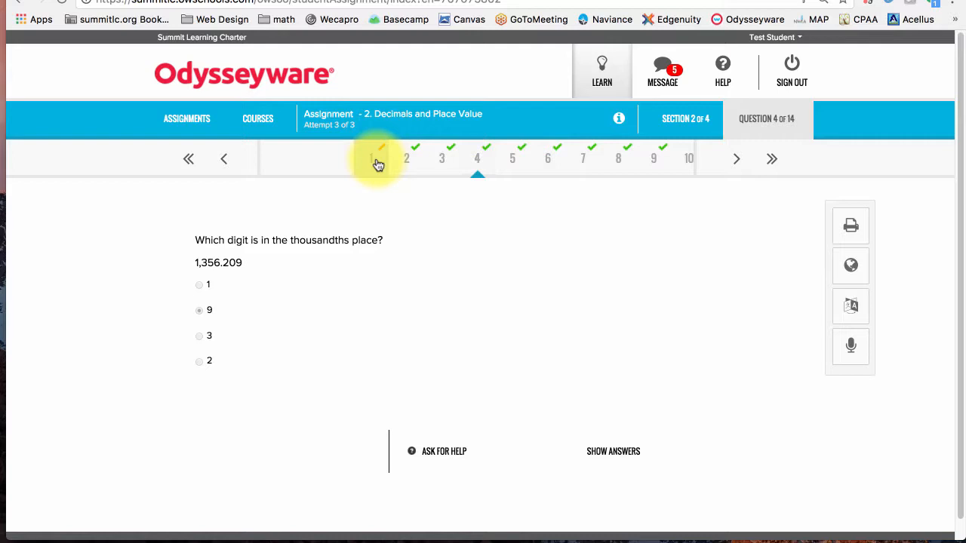
pyautogui.click(737, 158)
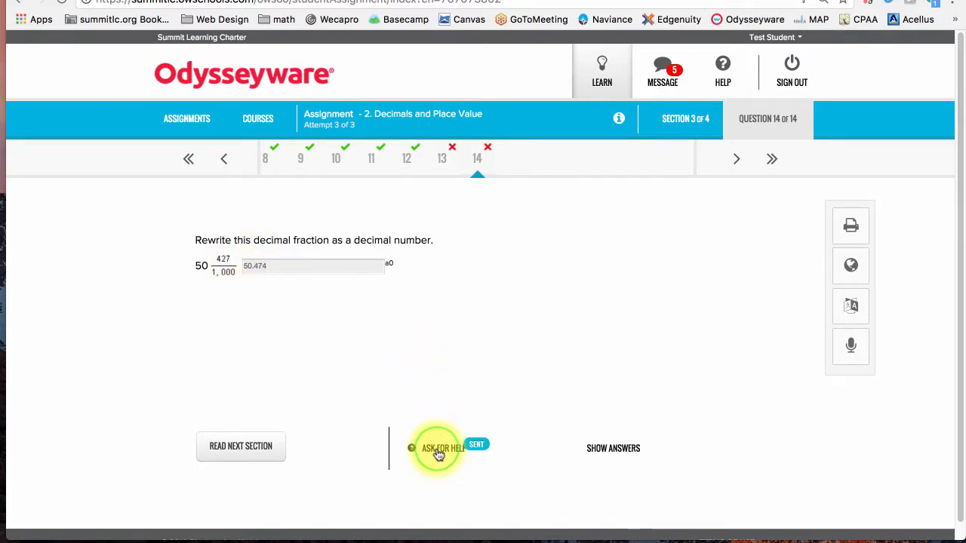
# Step: Send "write a message" to the teacher in question 14's help chat
pyautogui.click(441, 447)
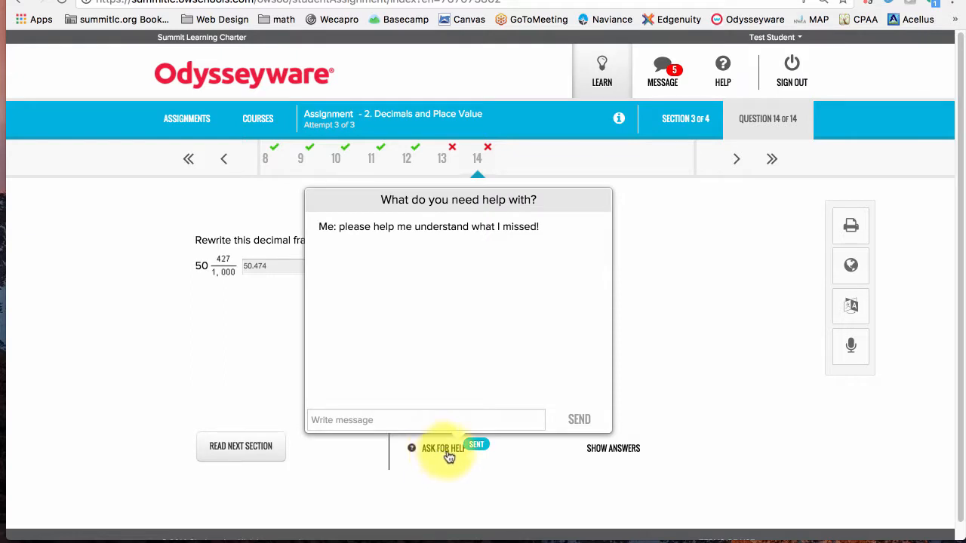
pyautogui.click(425, 420)
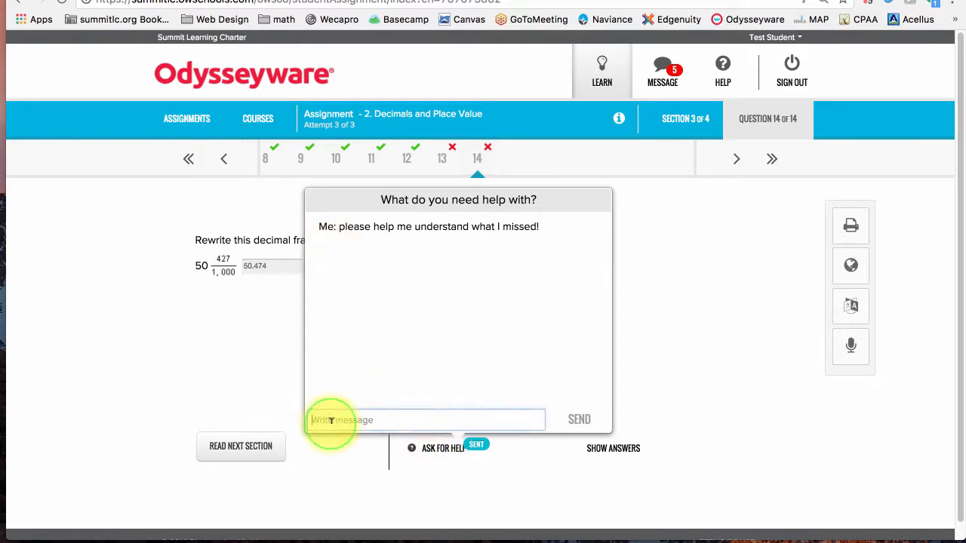
pyautogui.write('write a mes')
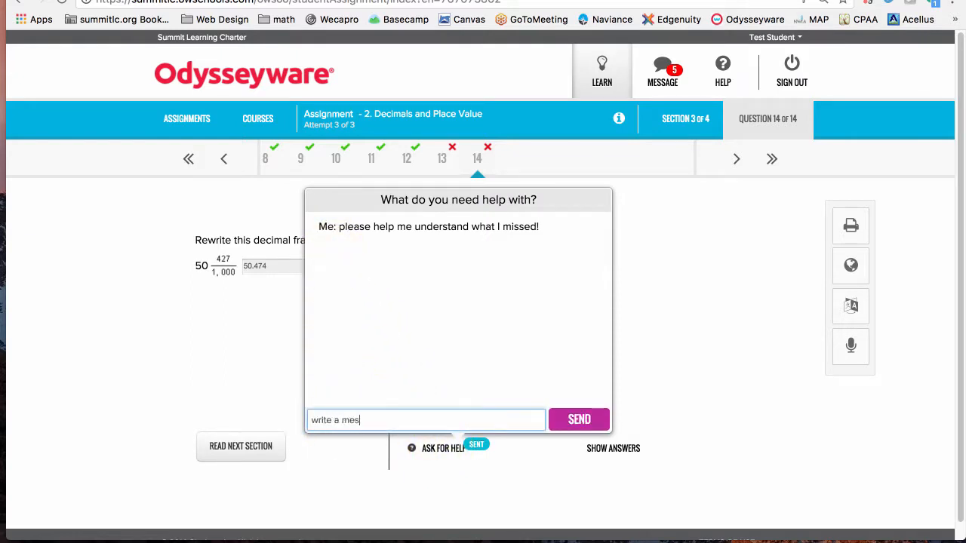
pyautogui.click(580, 419)
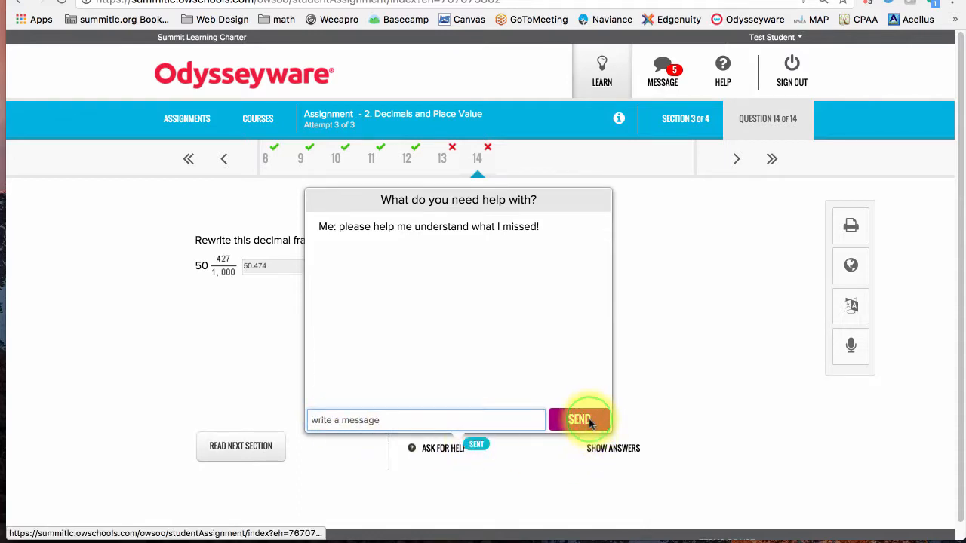
pyautogui.click(579, 419)
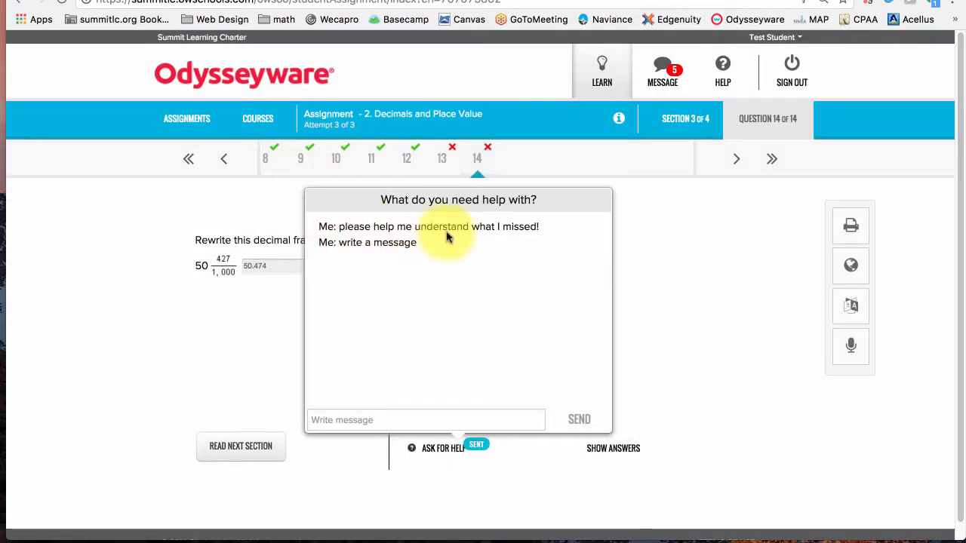
pyautogui.moveTo(255, 272)
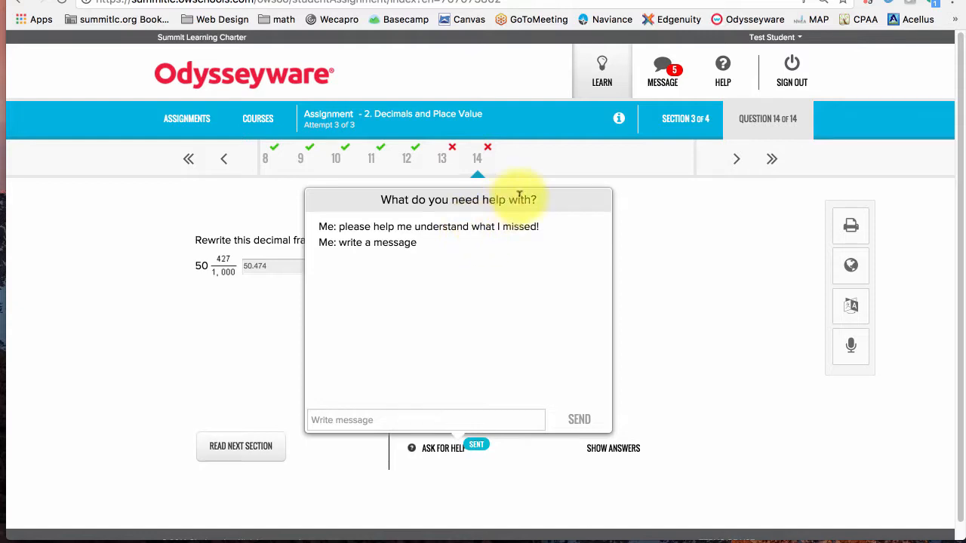
pyautogui.moveTo(514, 172)
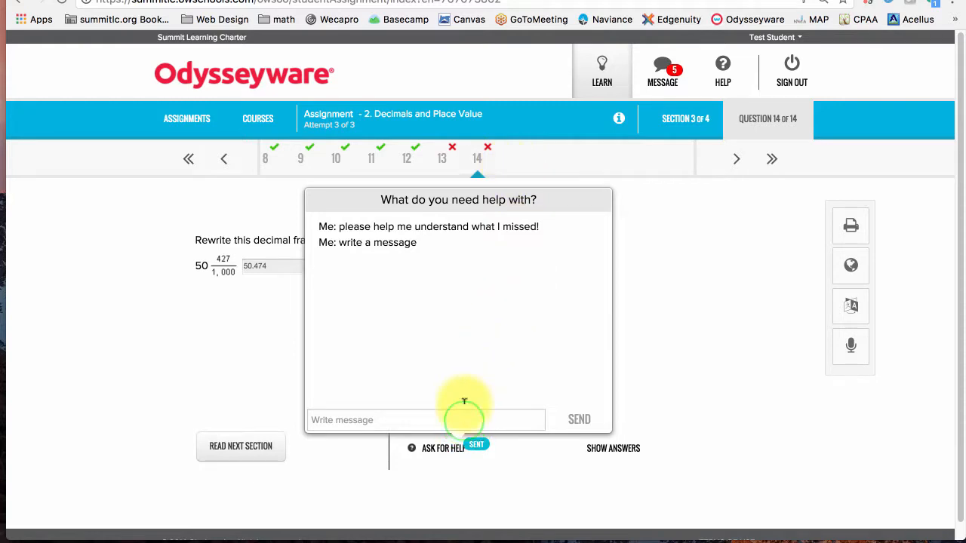
# Step: Send "Can I please have another attempt? I want to raise my grade" to the teacher
pyautogui.write('Can I please have another attempt?')
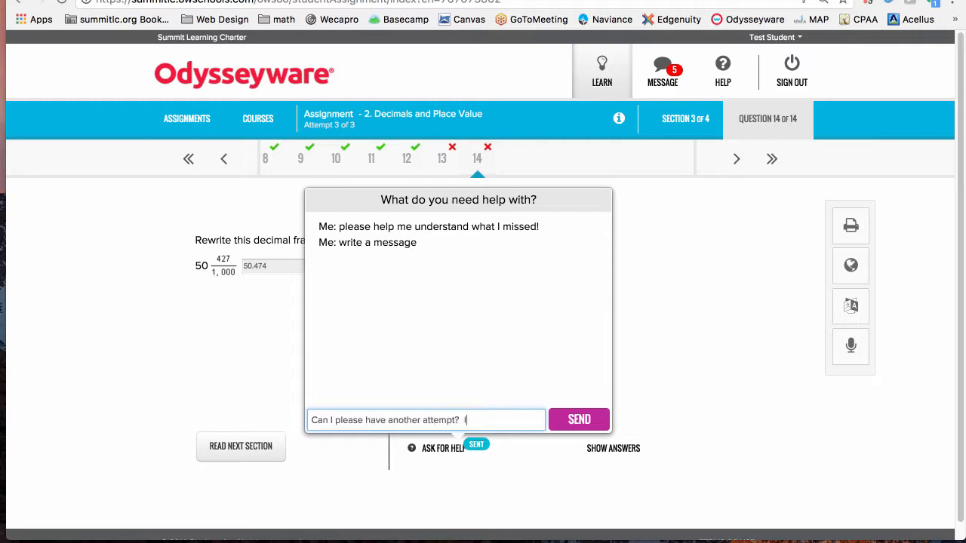
pyautogui.write('I want to raise my grade?')
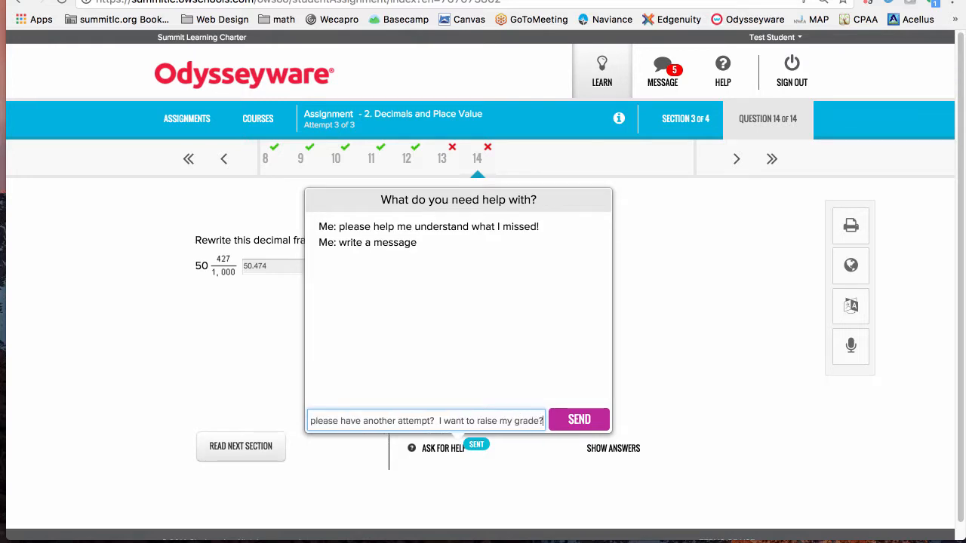
pyautogui.click(579, 420)
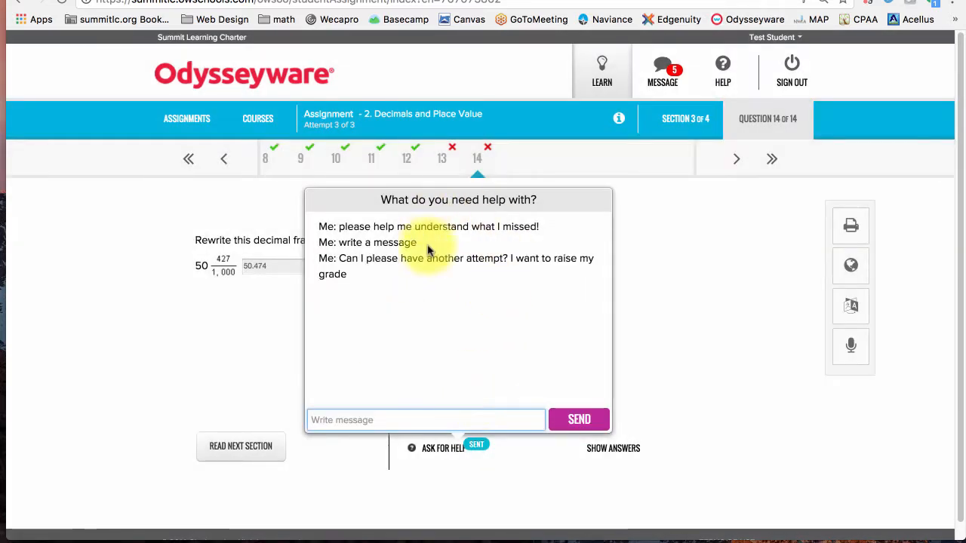
pyautogui.moveTo(463, 270)
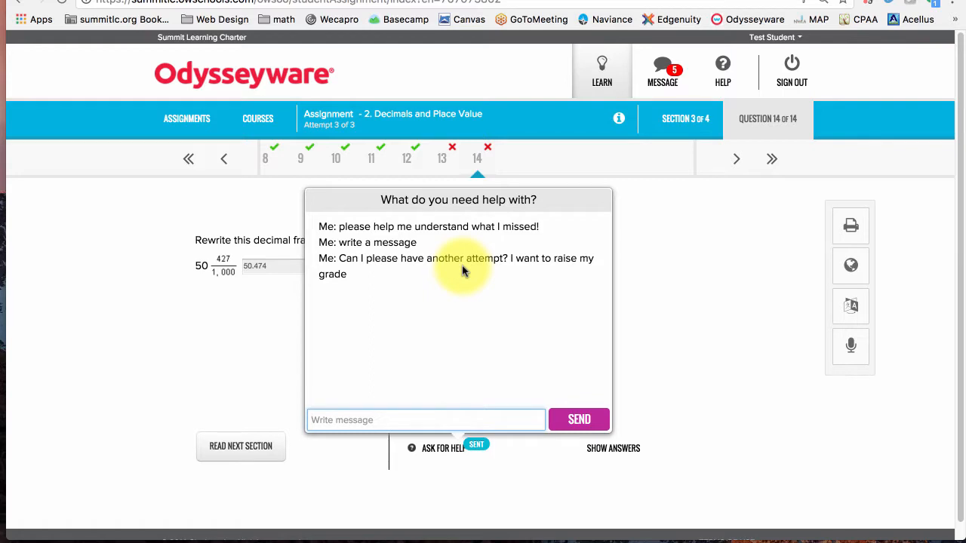